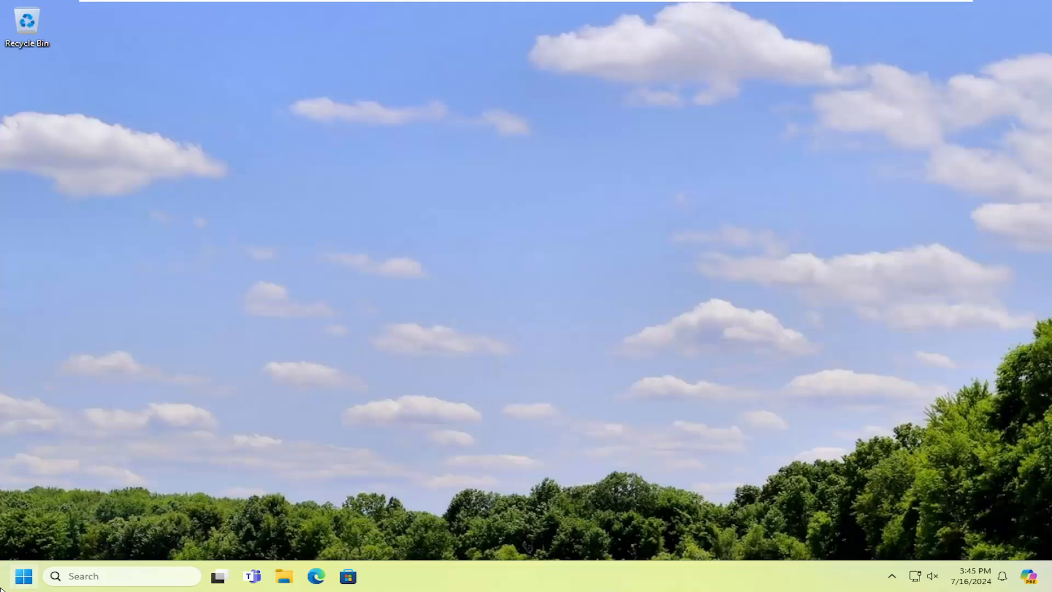
Step: Launch Command Prompt from Start search as administrator, accepting the UAC prompt
text(cmd)
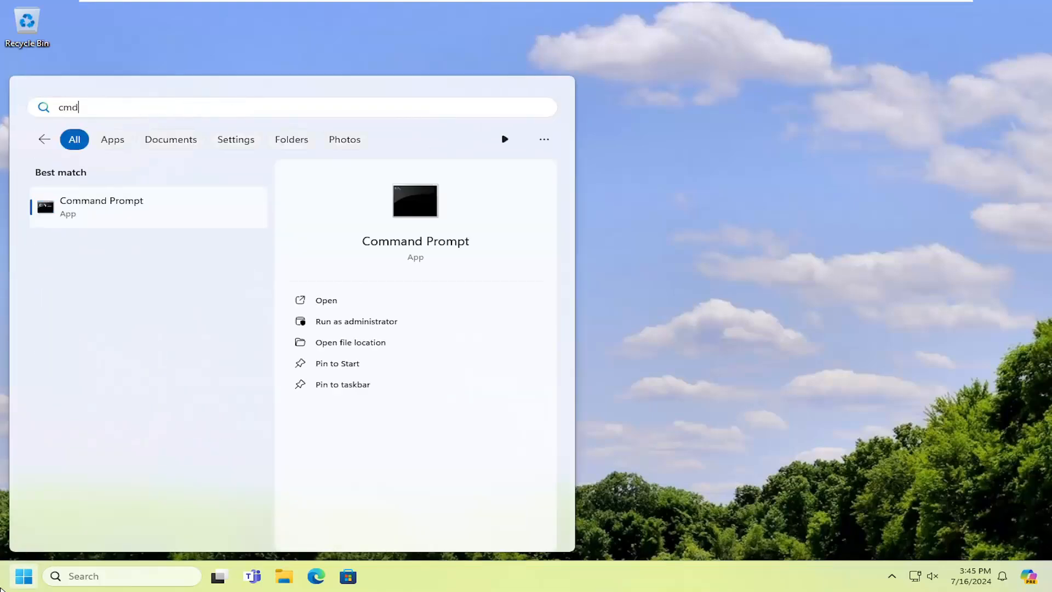
mouse_move(89, 217)
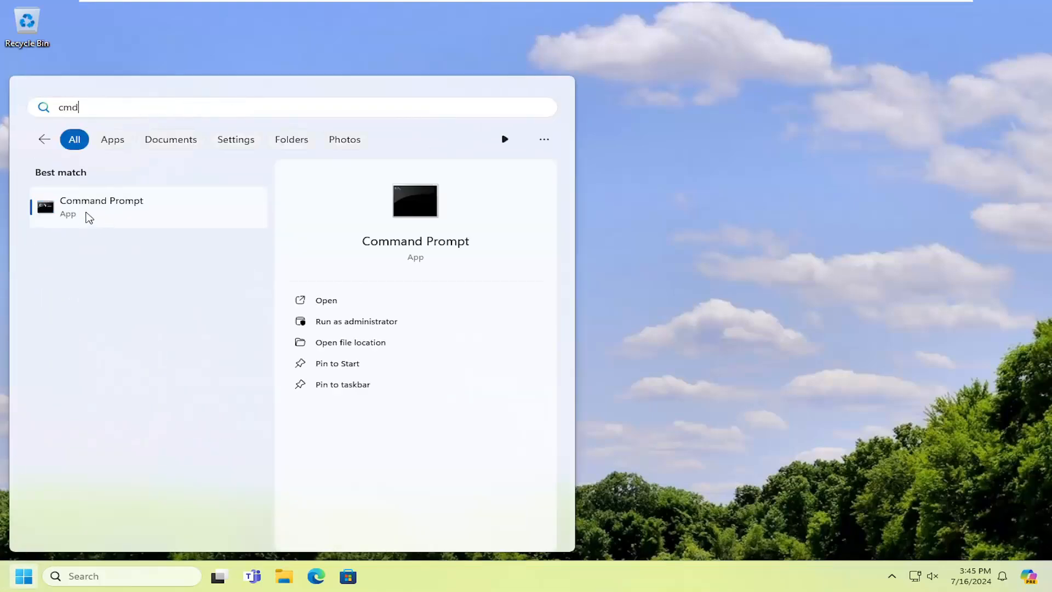
right_click(101, 207)
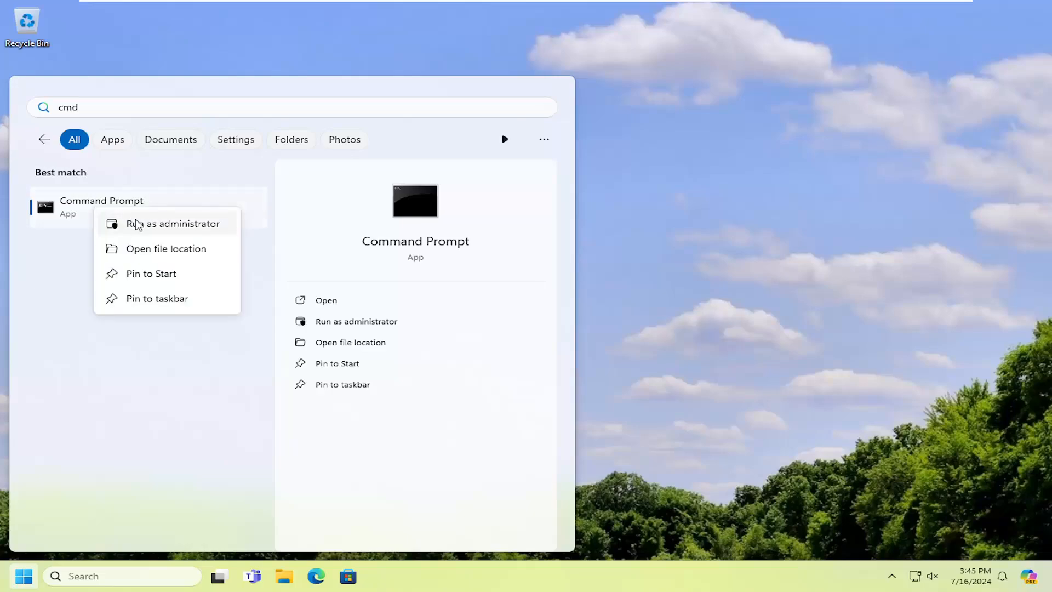
click(173, 224)
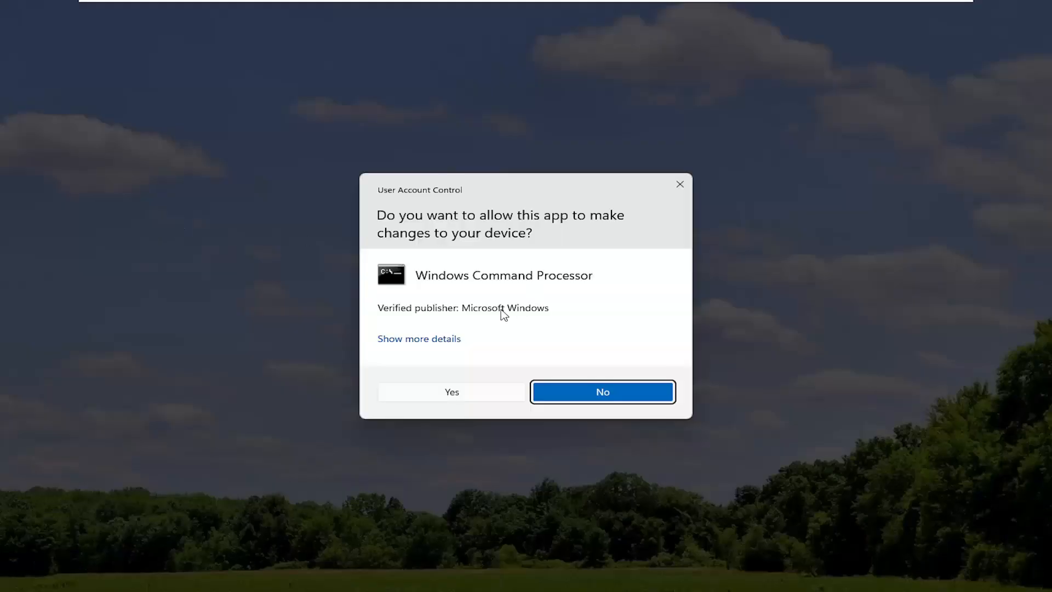
click(451, 392)
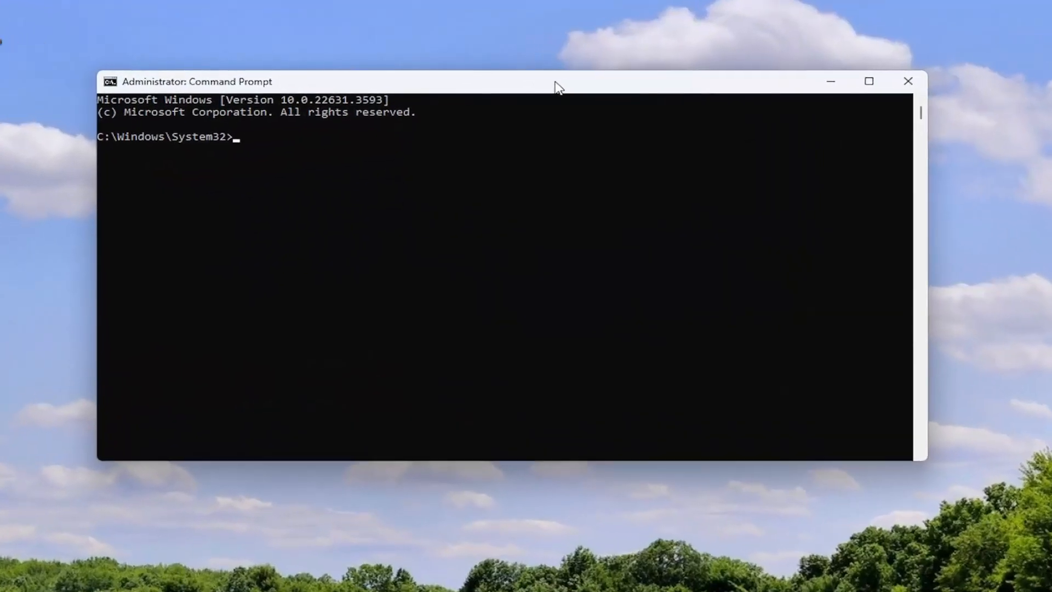
Step: Run ipconfig /flushdns to clear the DNS resolver cache
text(ipco)
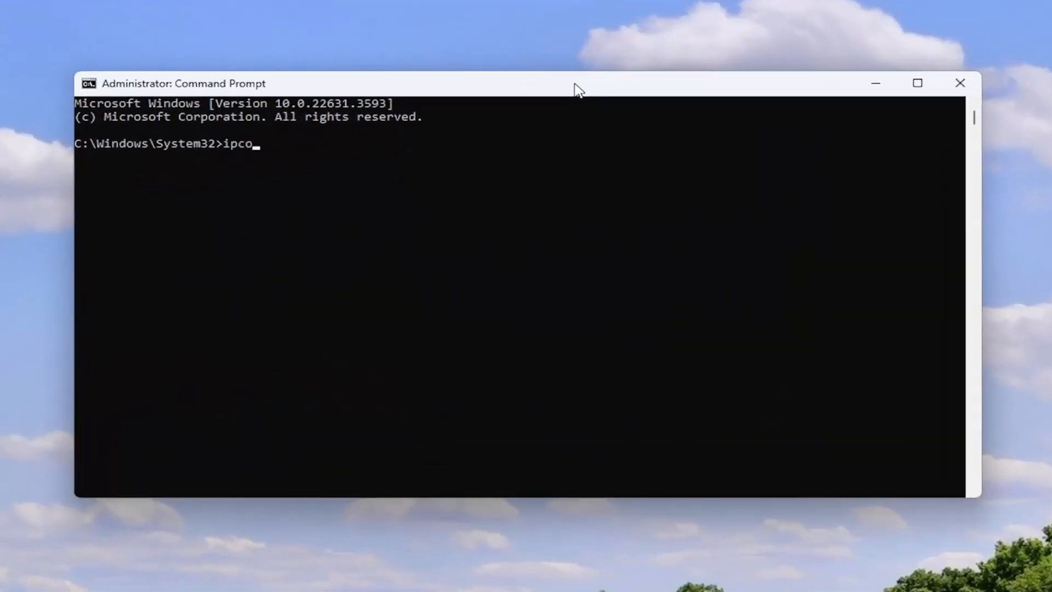
text(nfig)
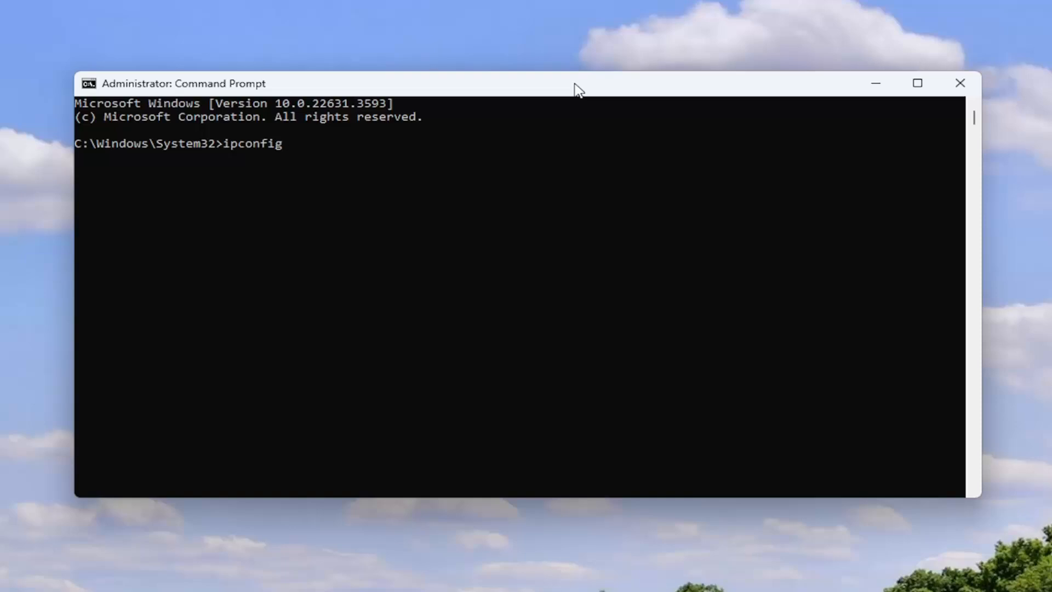
text(/flushdn)
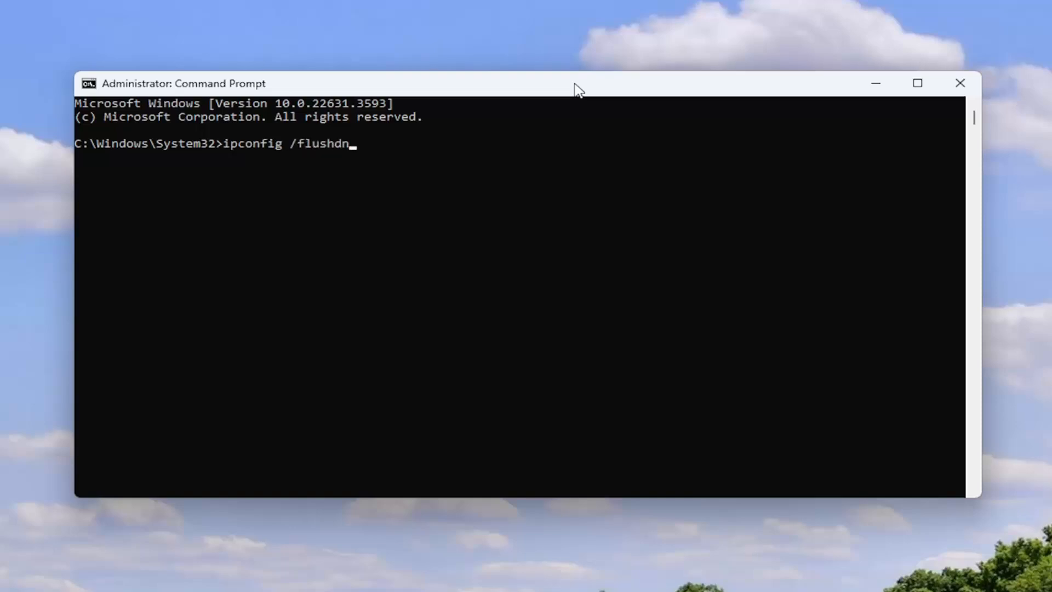
text(s)
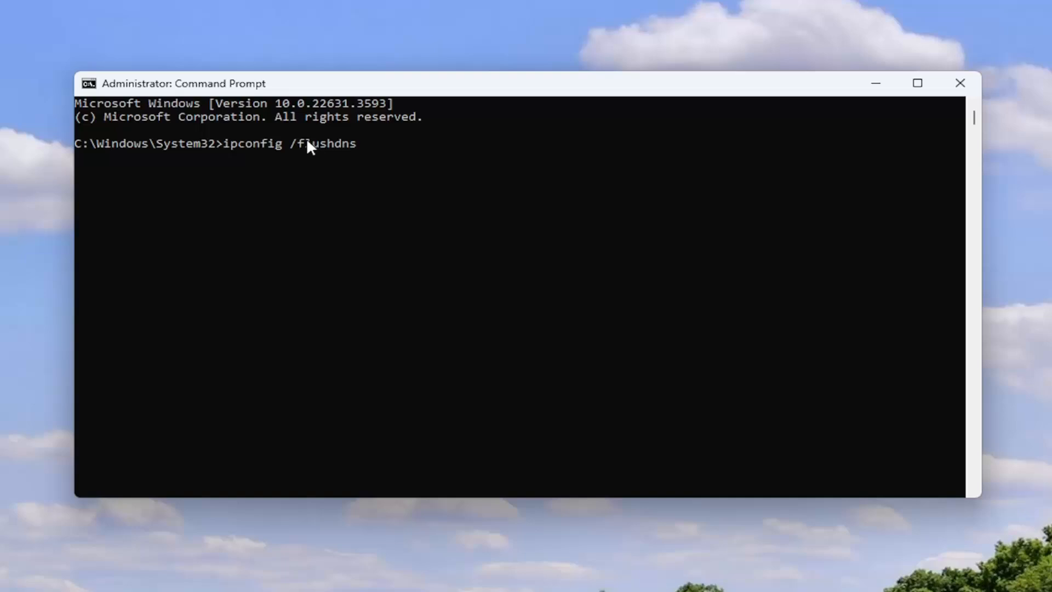
mouse_move(299, 195)
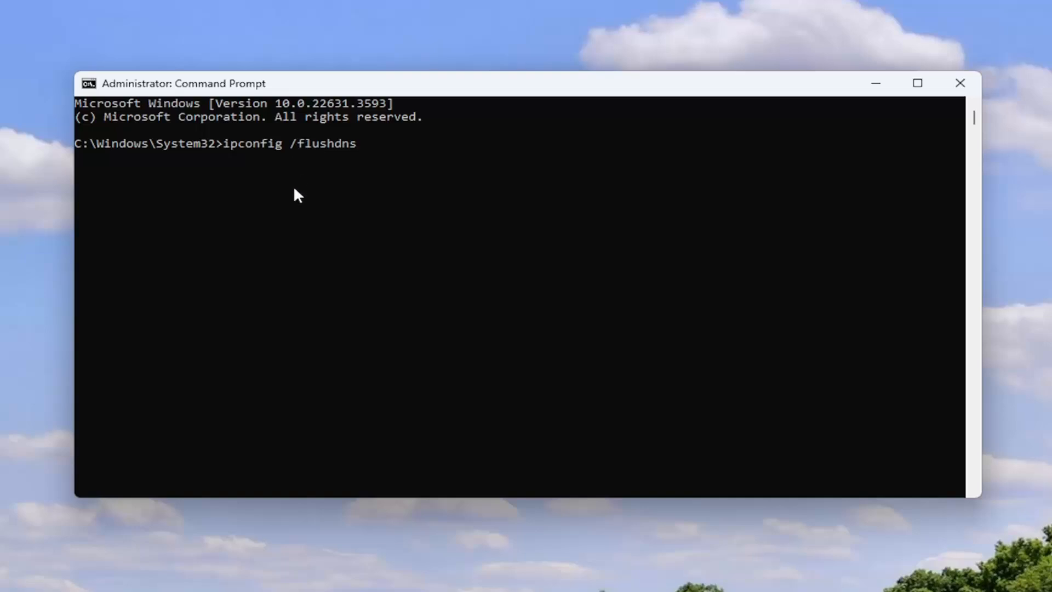
key(Return)
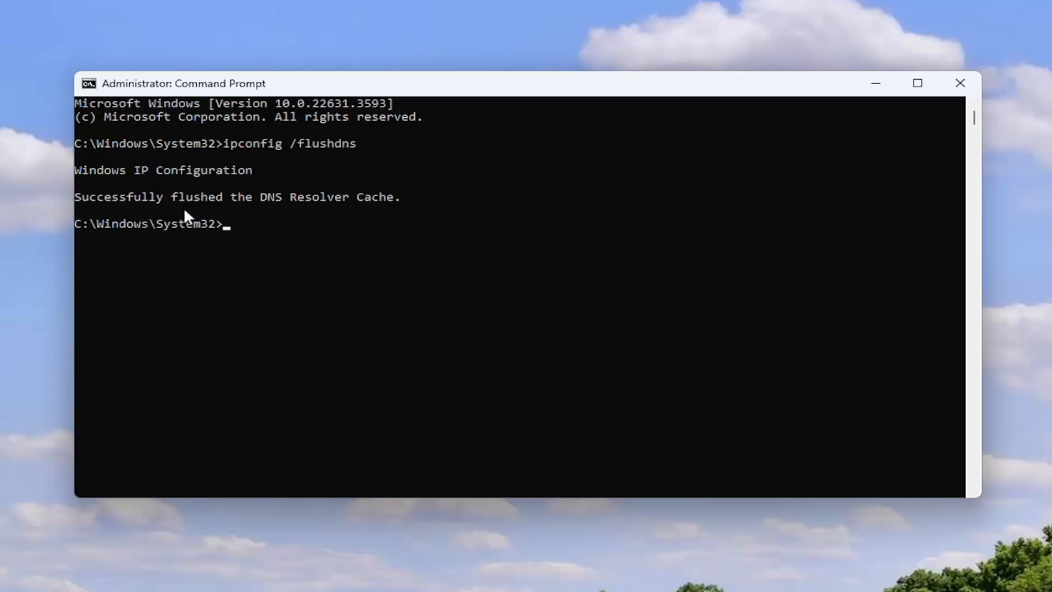
mouse_move(308, 243)
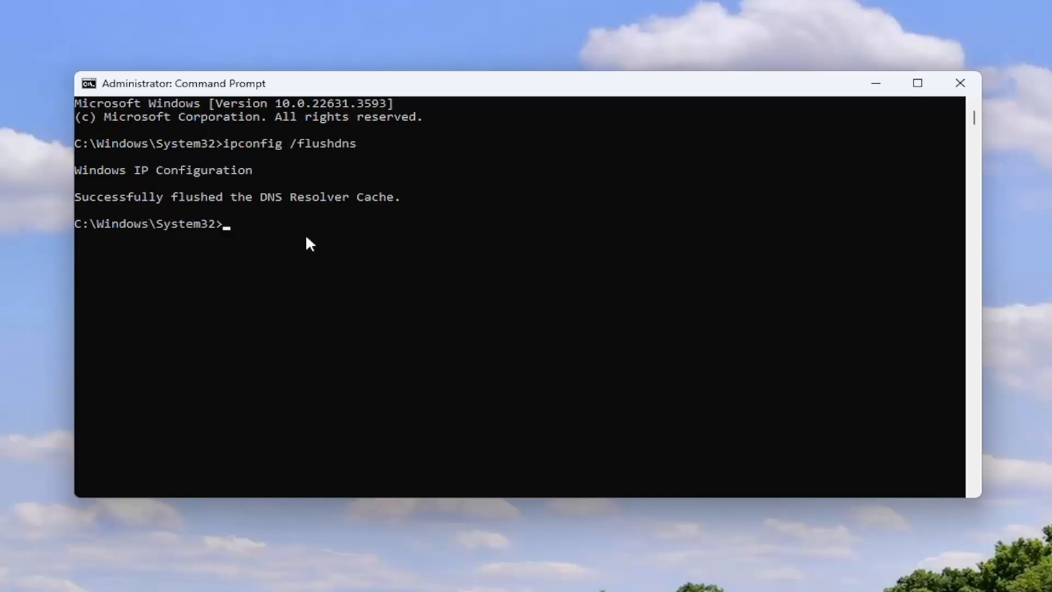
Step: Run netsh winsock reset to reset the Winsock catalog
text(n)
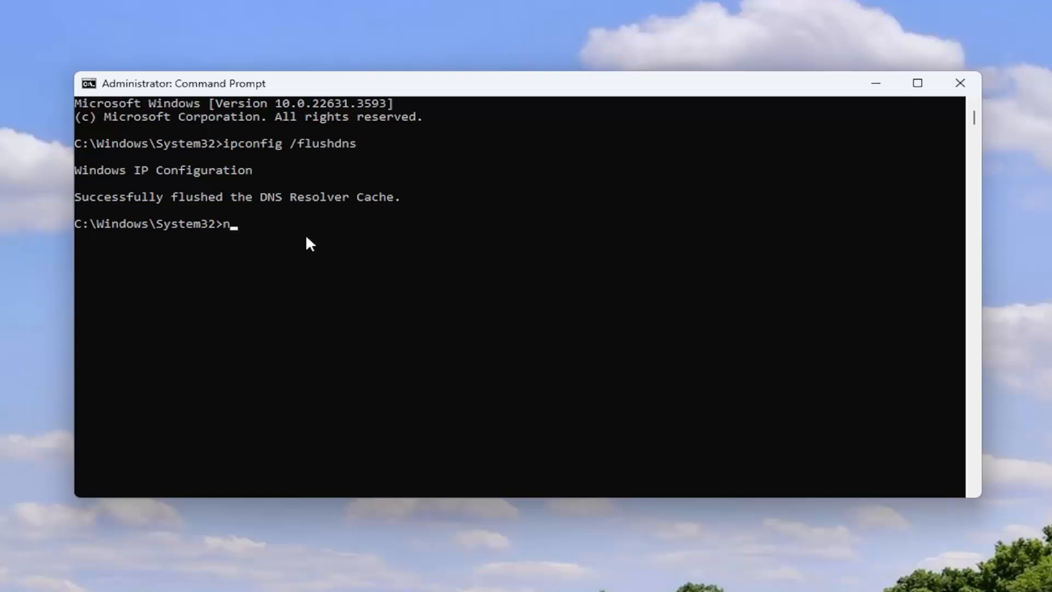
text(etsh)
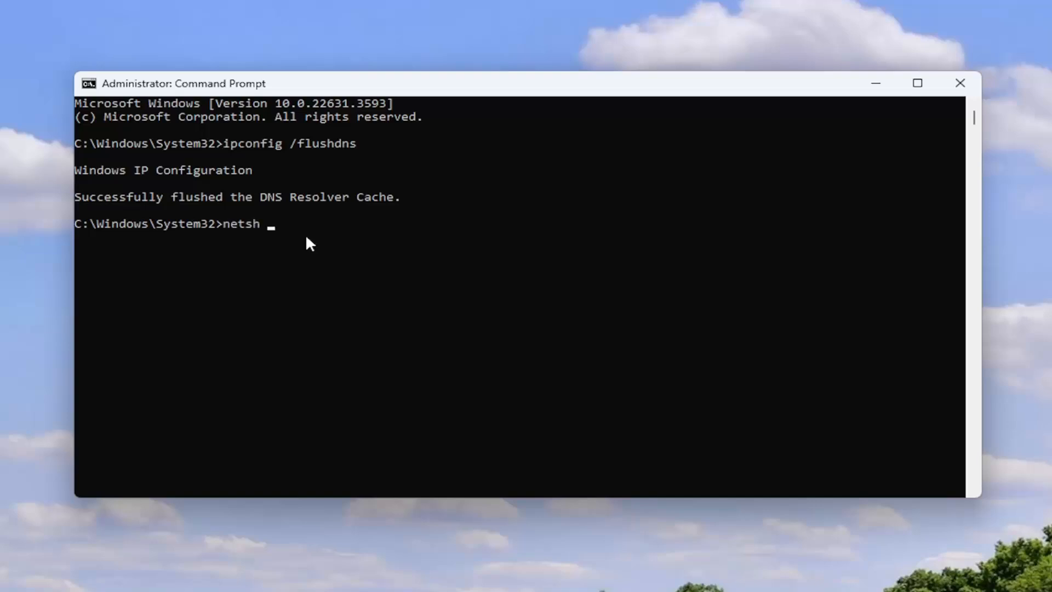
text(winsock)
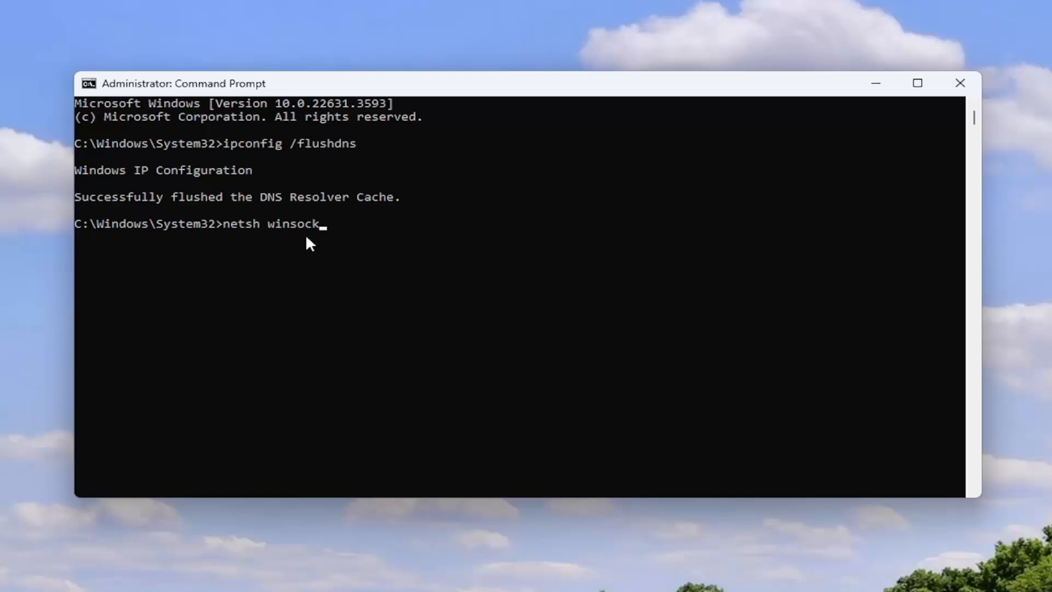
text(reset)
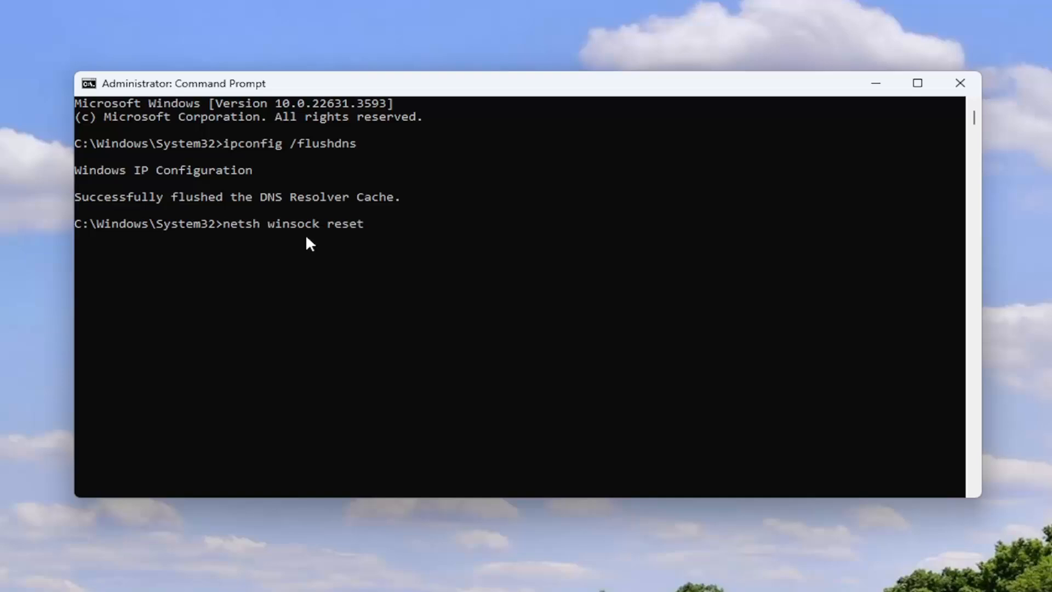
mouse_move(347, 291)
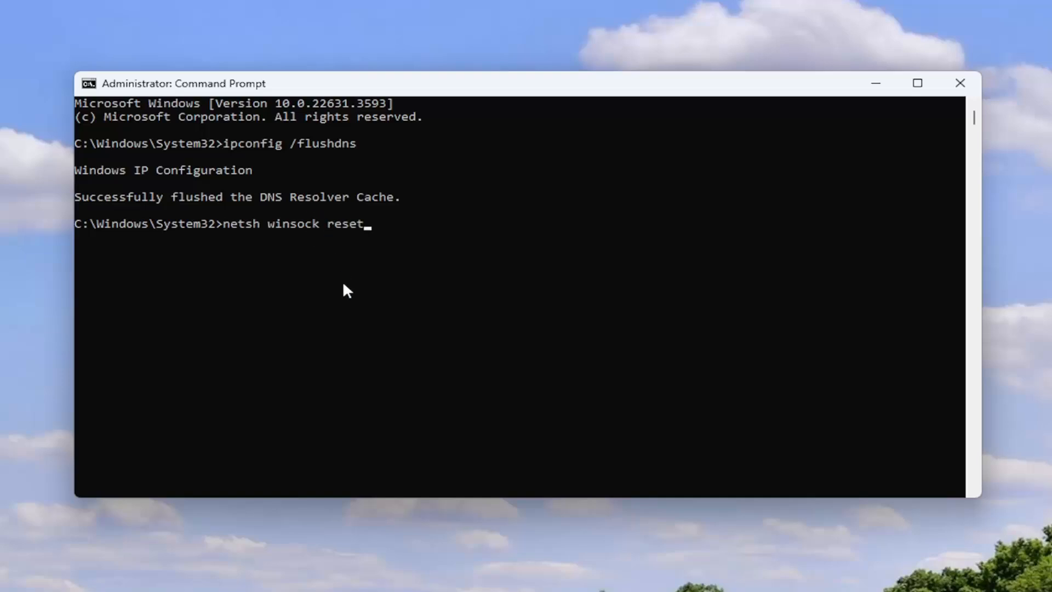
key(Return)
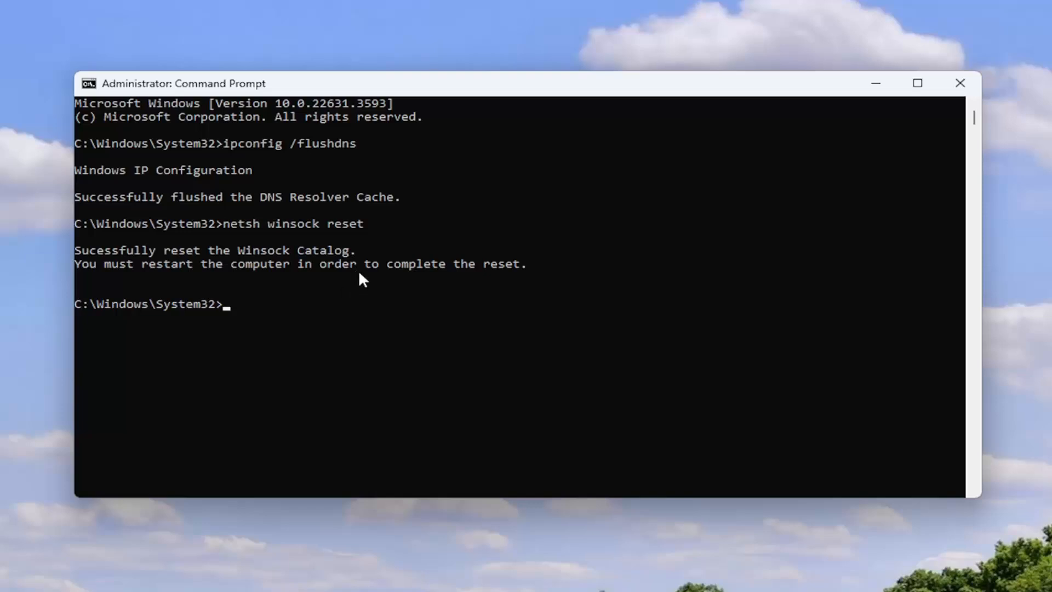
mouse_move(296, 353)
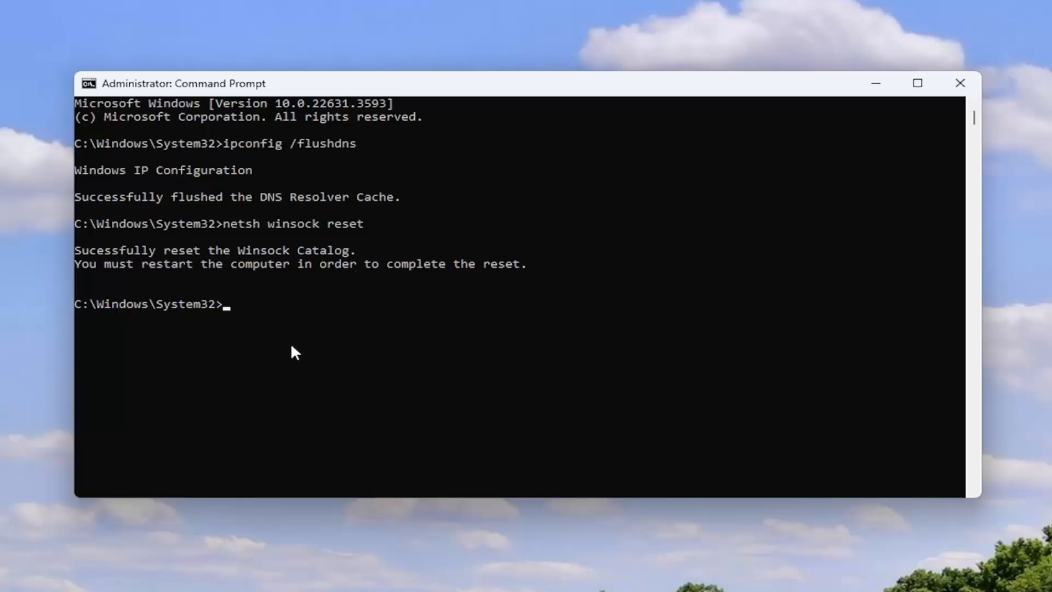
mouse_move(235, 274)
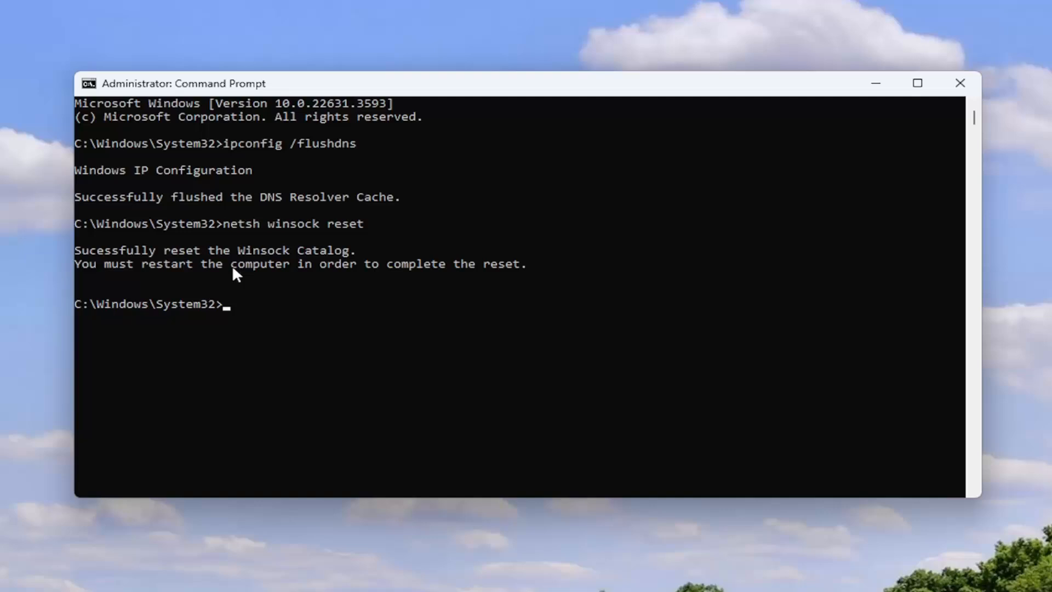
mouse_move(974, 101)
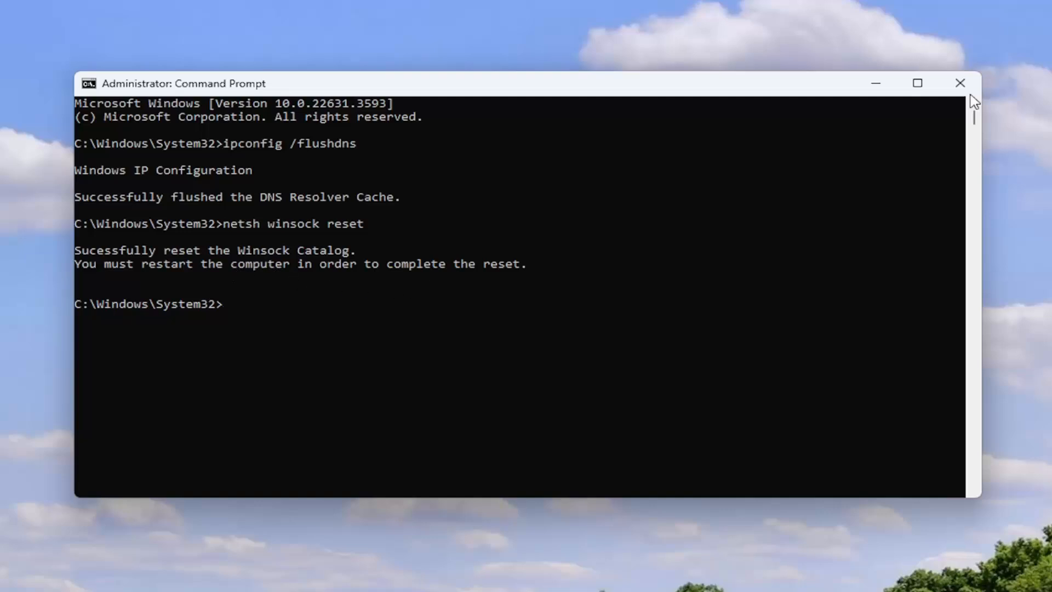
Step: Restart Windows from the Start button's power options
right_click(24, 576)
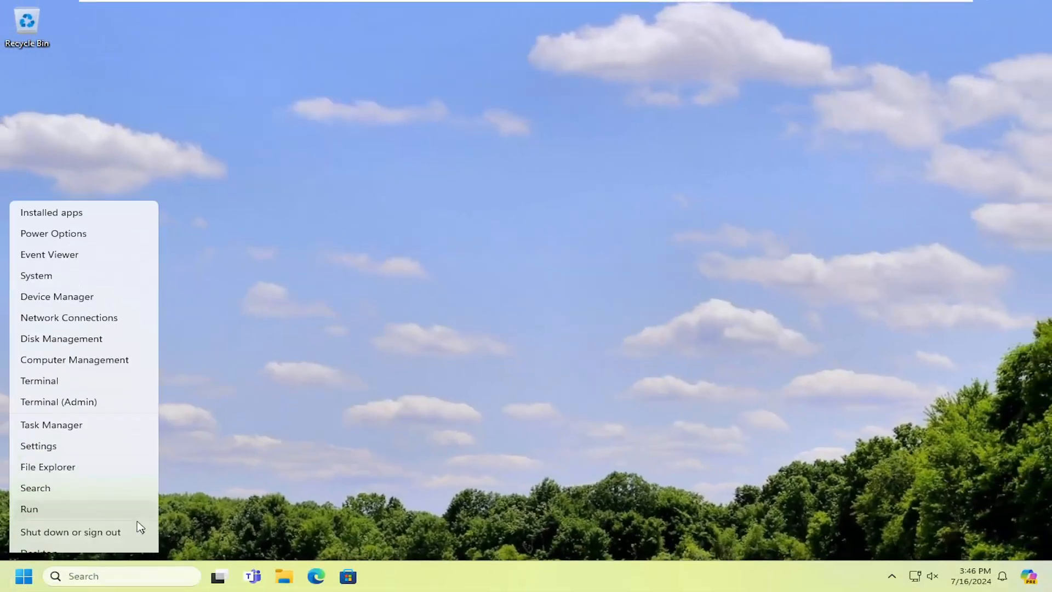
click(70, 531)
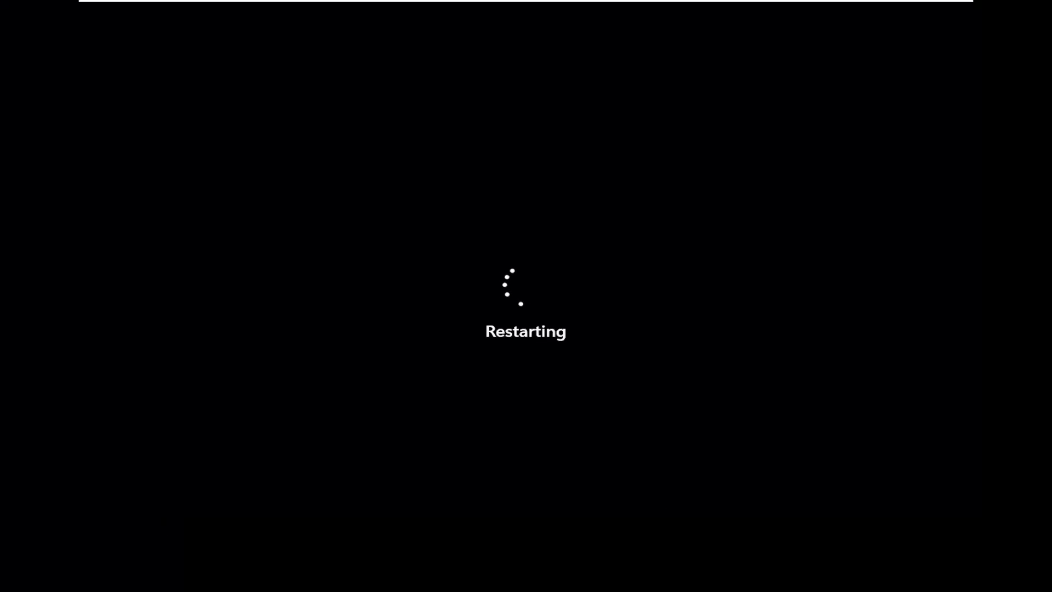